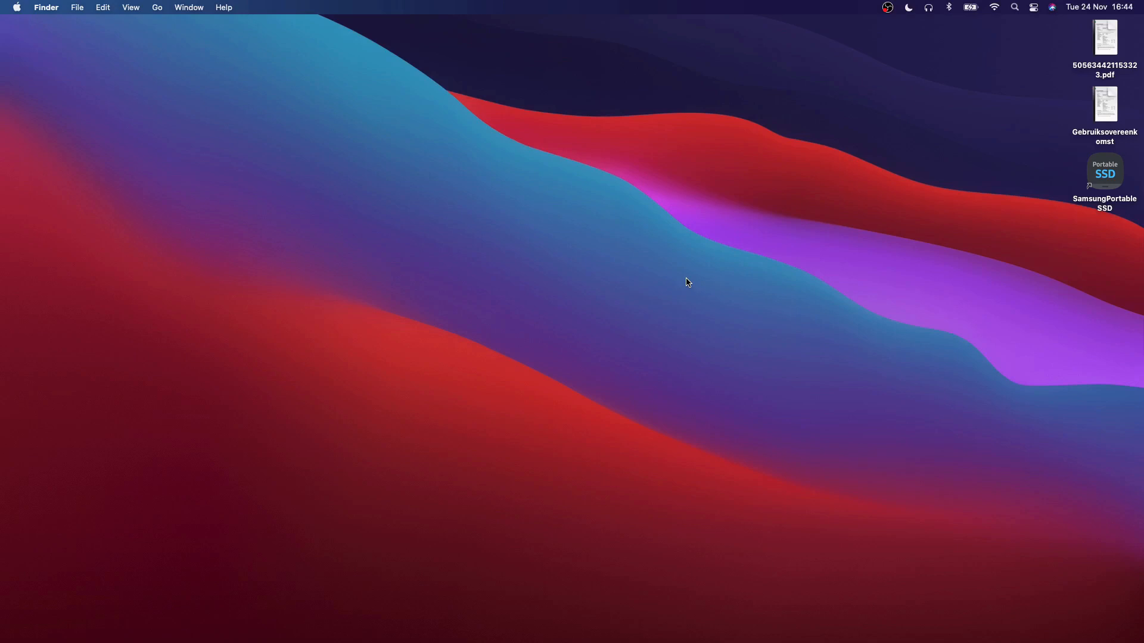
mouse_move(502, 257)
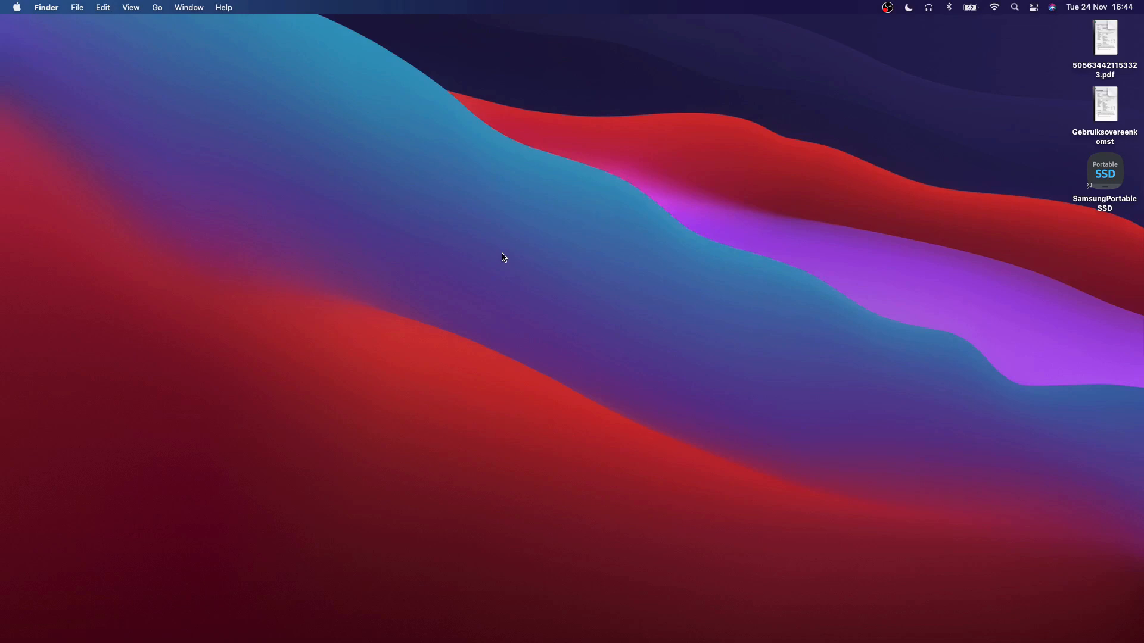
Search the web for "Maven Daemon" from Spotlight, landing on the mvndaemon/mvnd GitHub repository.
text(Maven D)
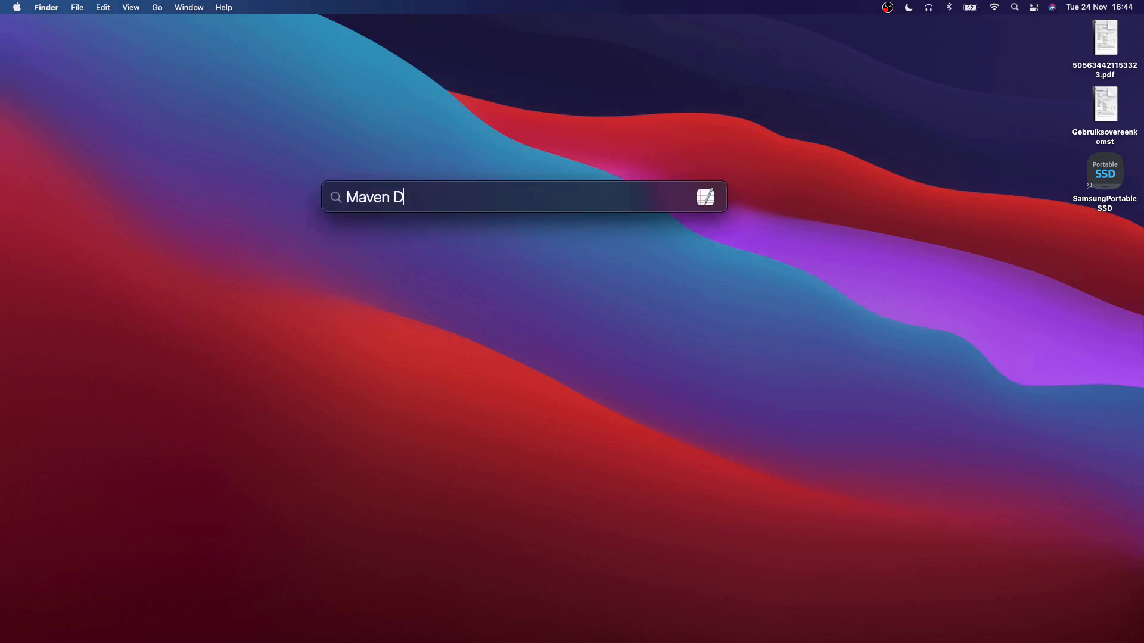
text(aemon)
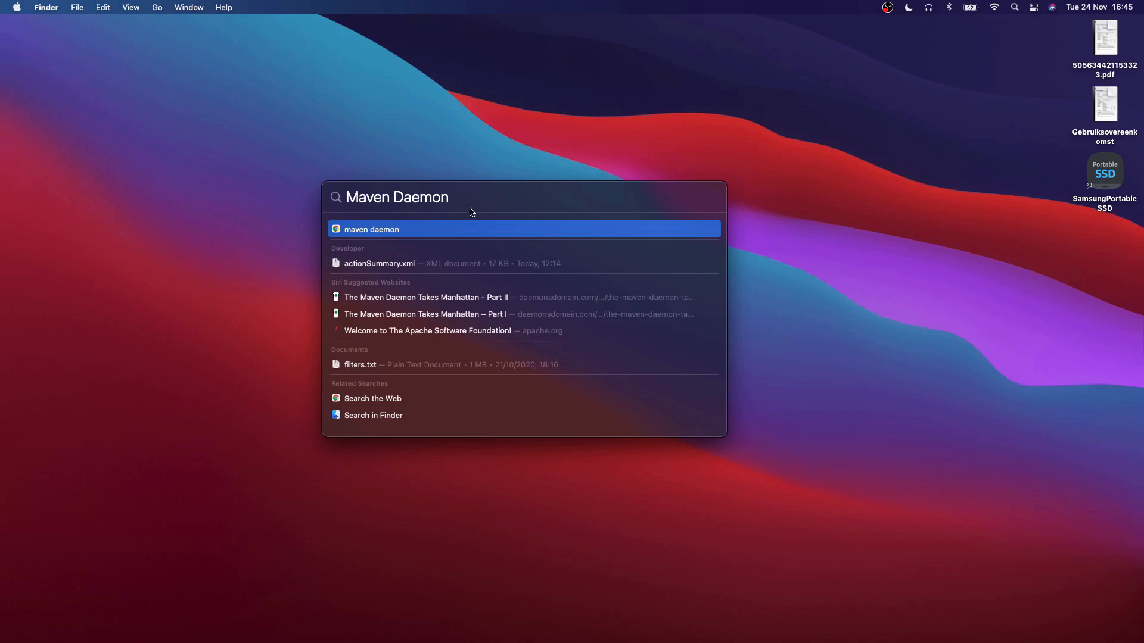
double_click(439, 209)
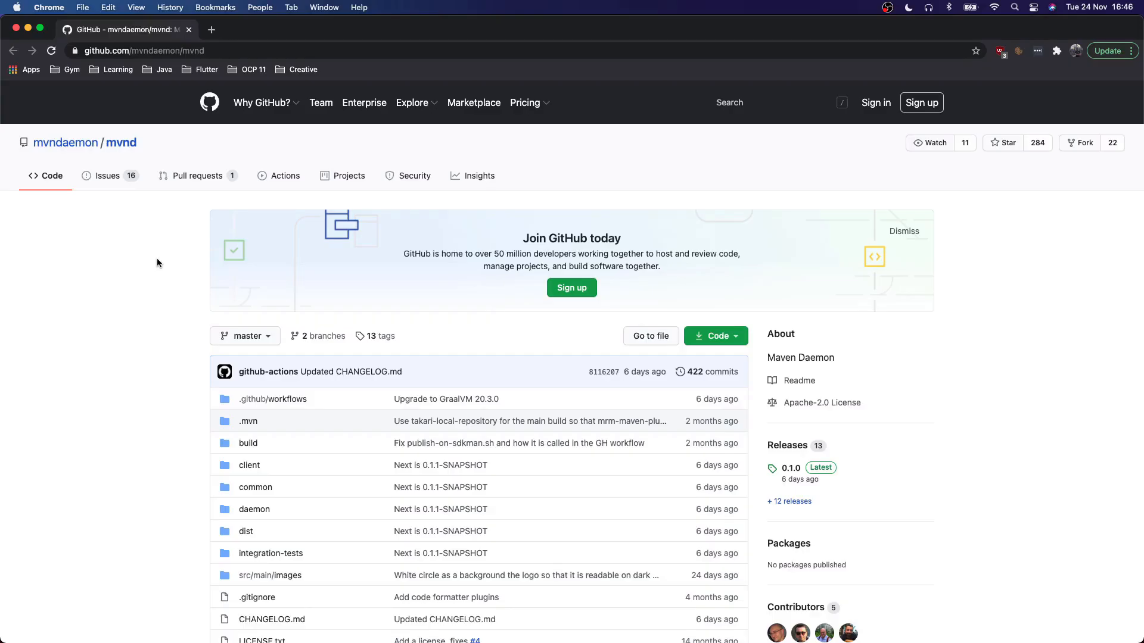
mouse_move(144, 80)
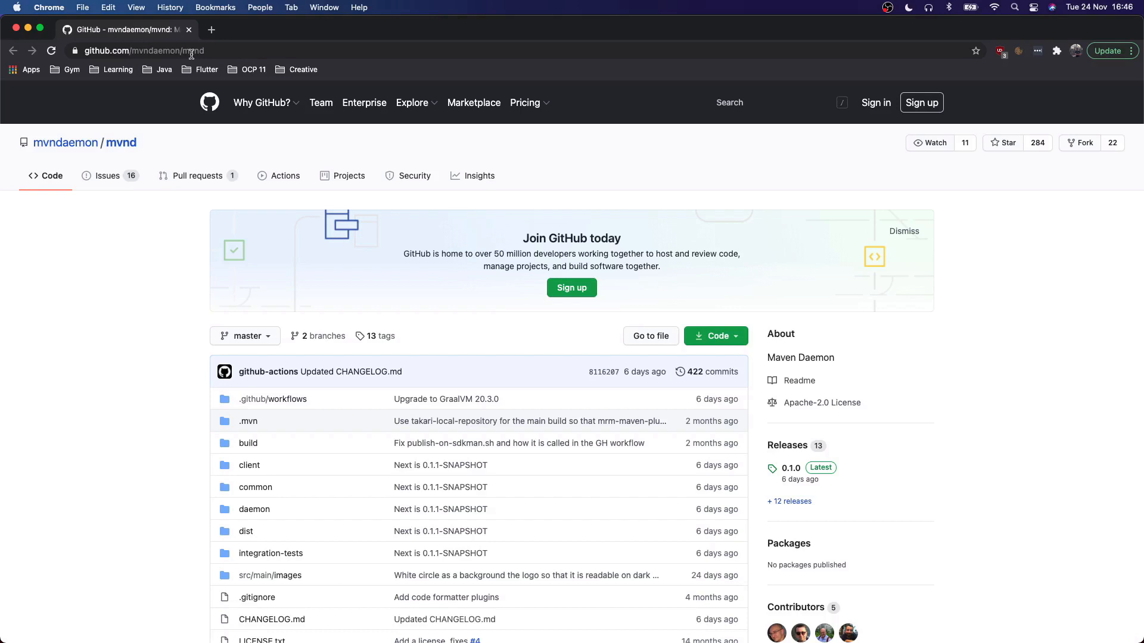
mouse_move(114, 287)
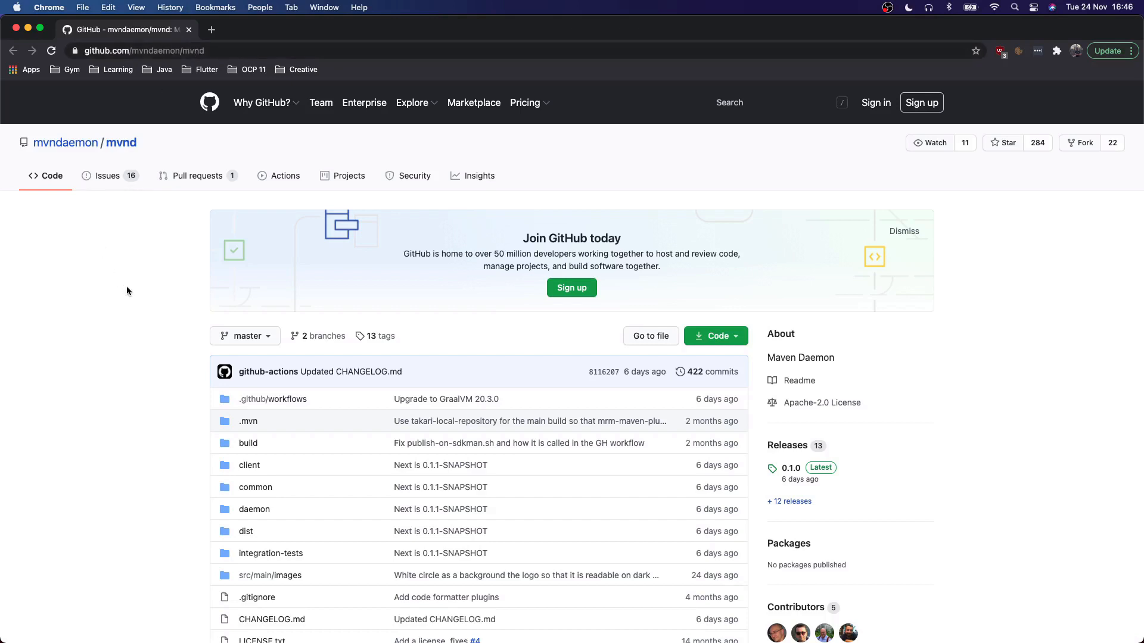
Scroll through the mvnd README overview down to its Additional features section.
scroll(down, 3)
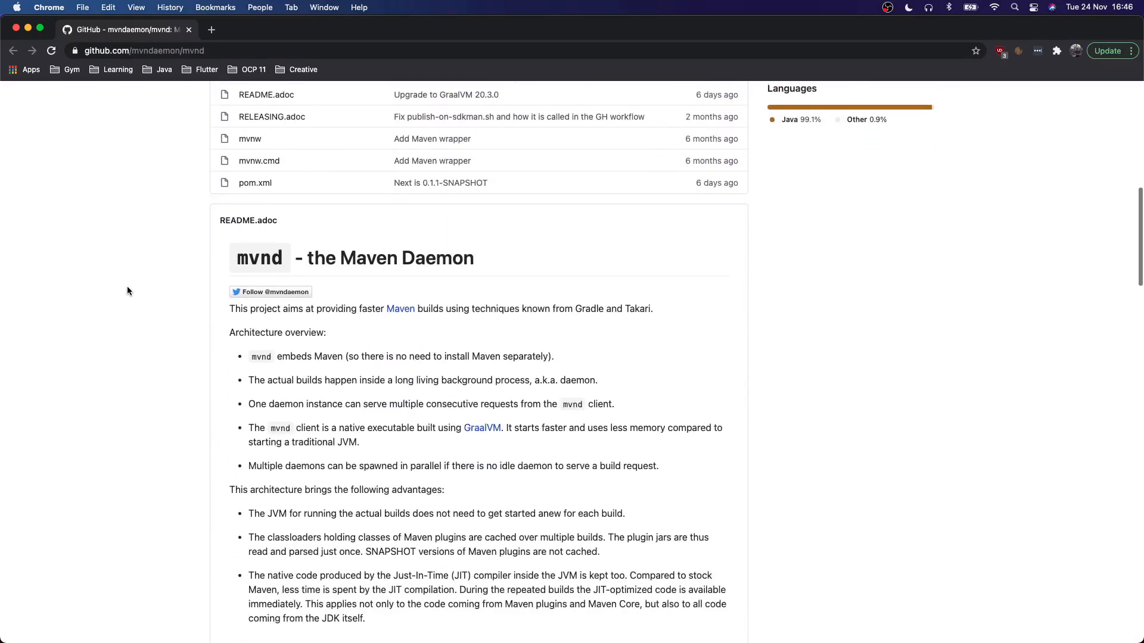
scroll(down, 3)
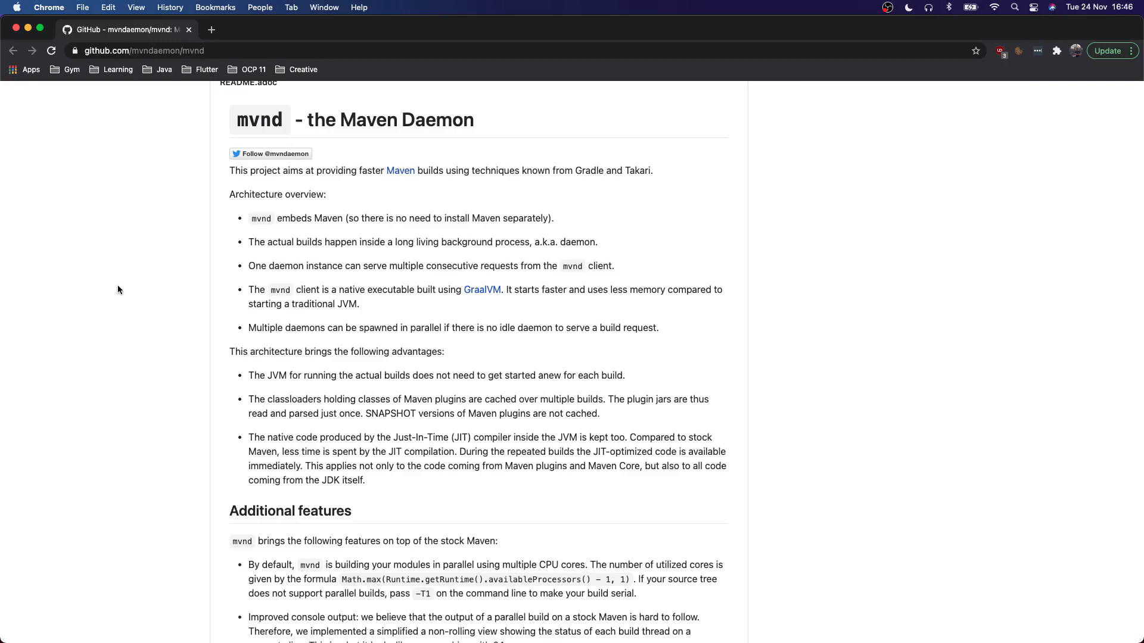
scroll(up, 3)
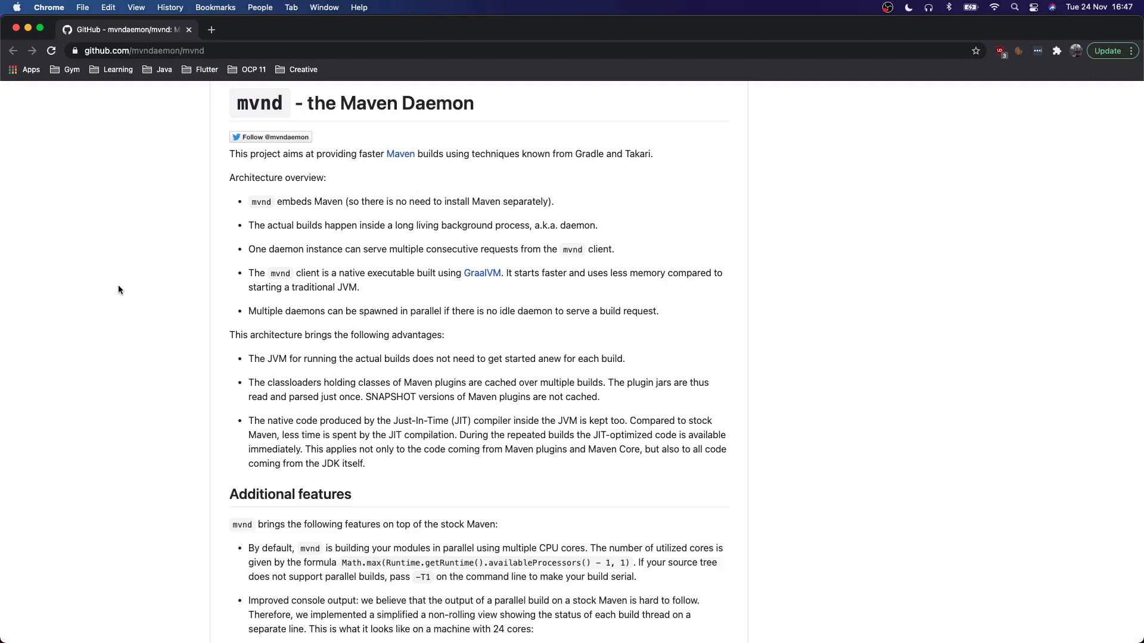
scroll(down, 3)
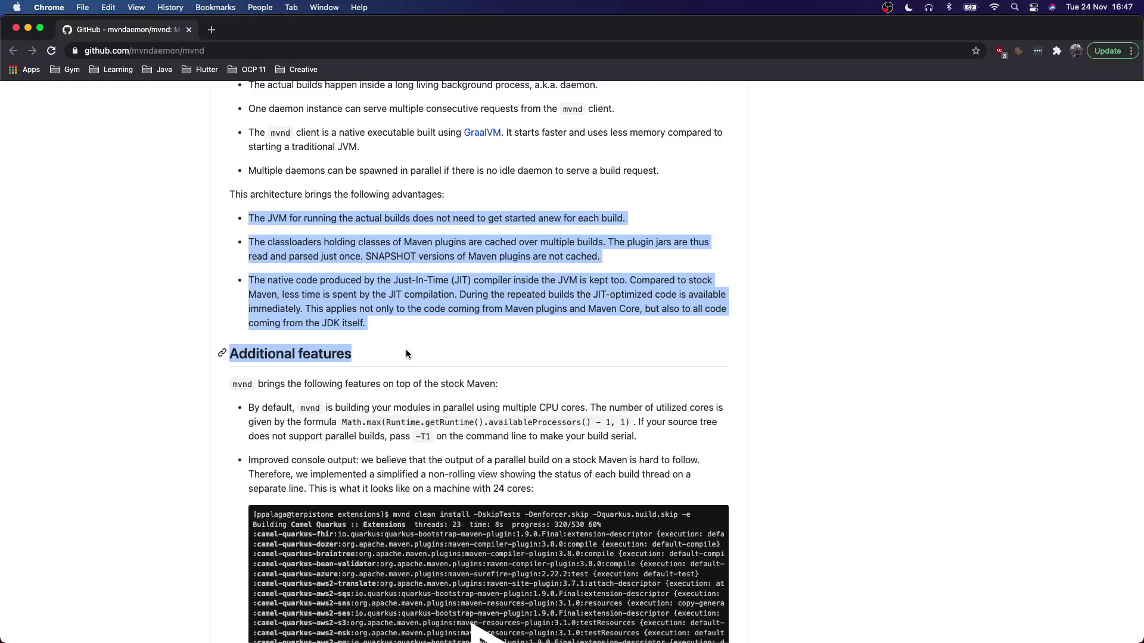
mouse_move(277, 348)
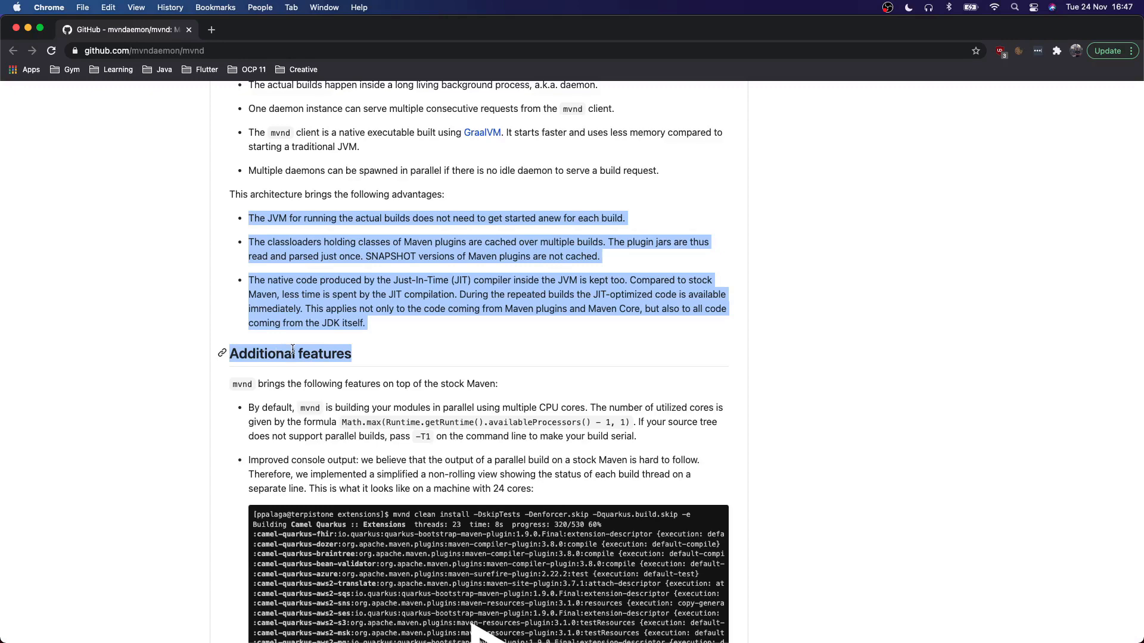
scroll(down, 3)
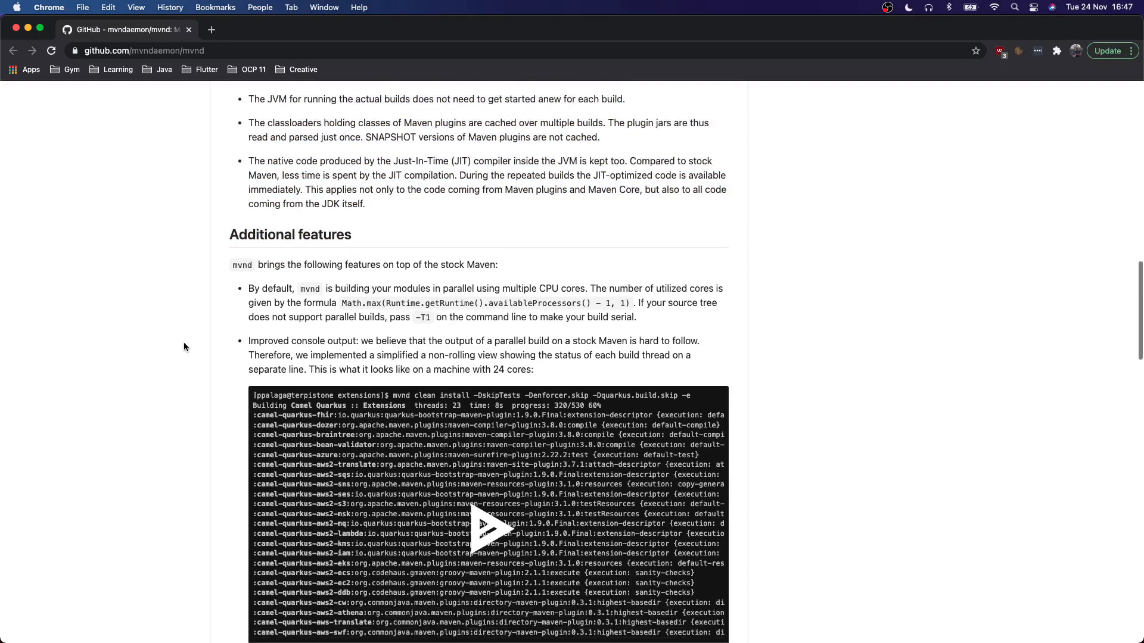
Scroll to the 'How to install mvnd' section with 'sdk install mvnd' and the oh-my-zsh 'unalias mvnd' note.
scroll(down, 3)
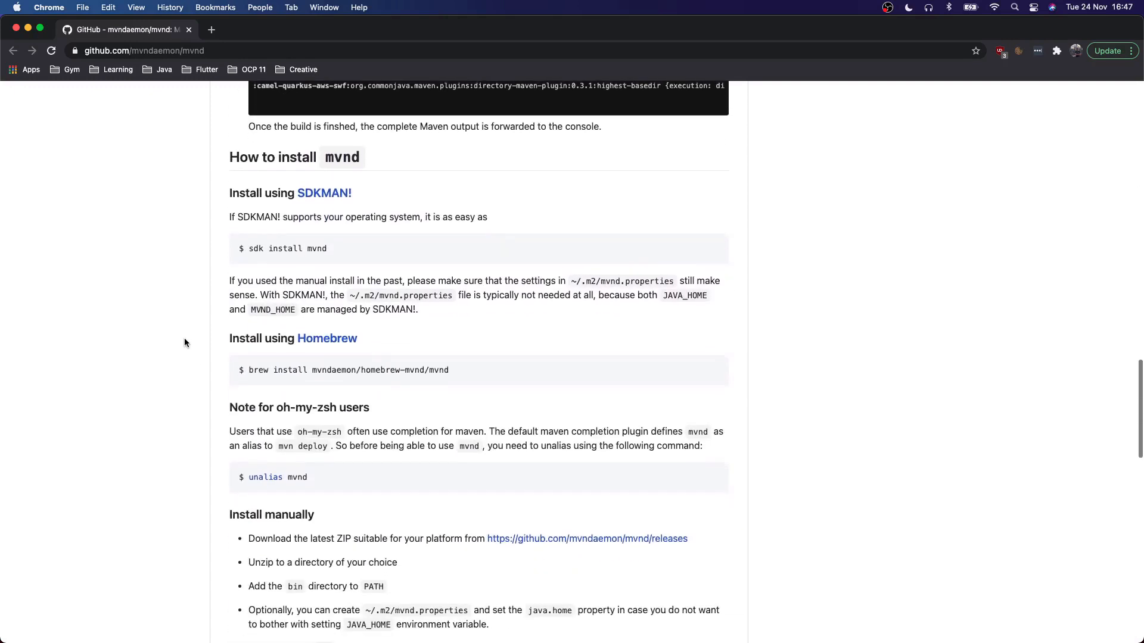
scroll(down, 3)
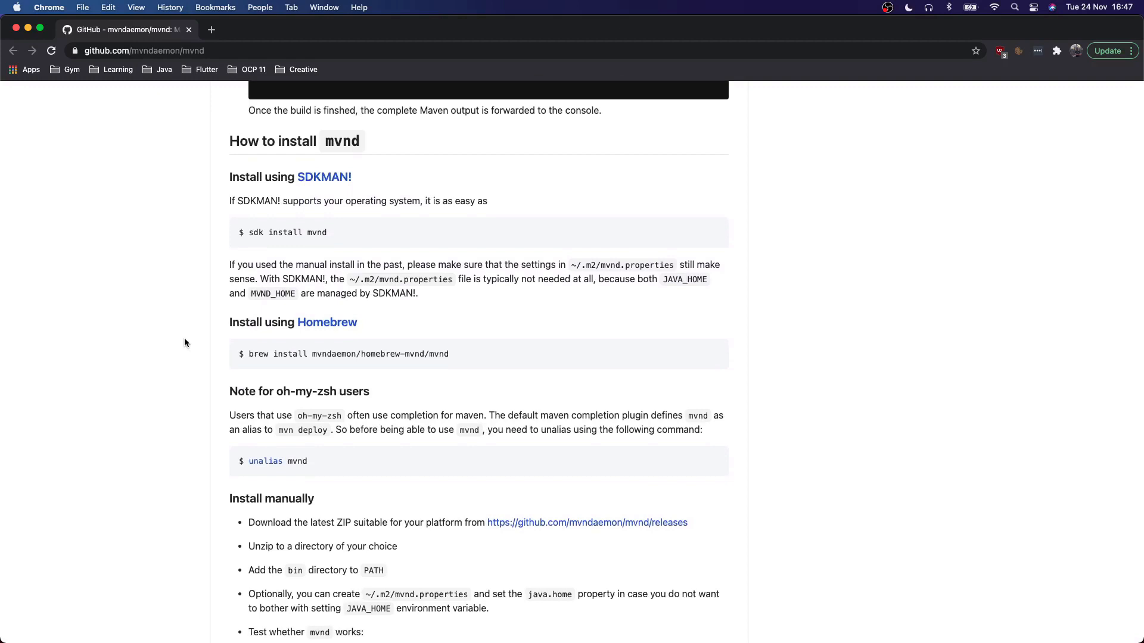
mouse_move(142, 230)
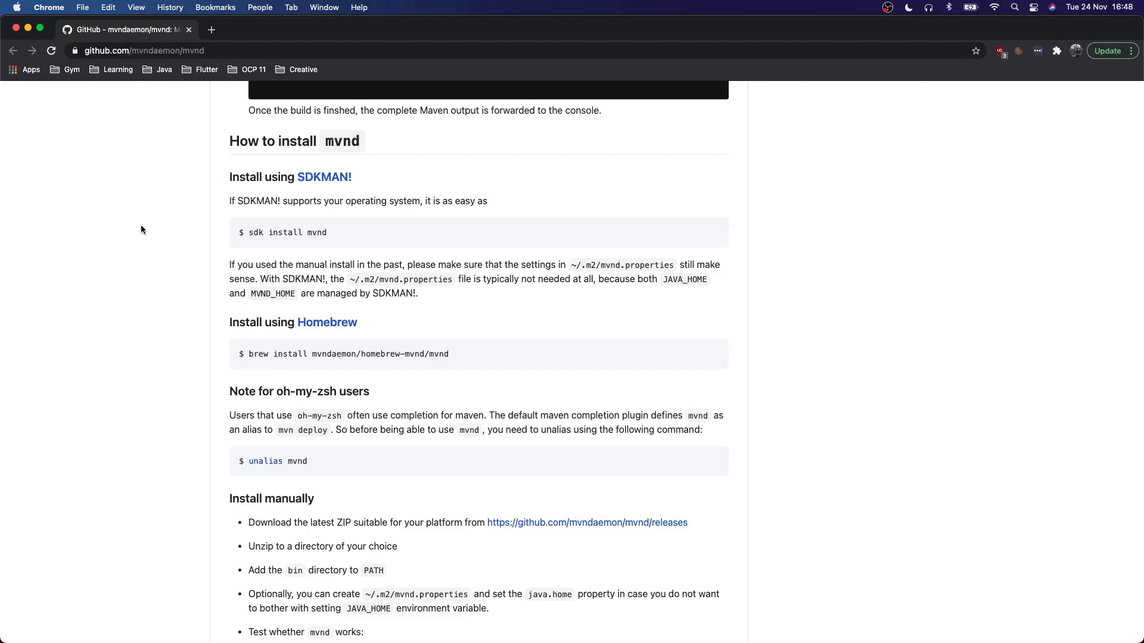
mouse_move(154, 257)
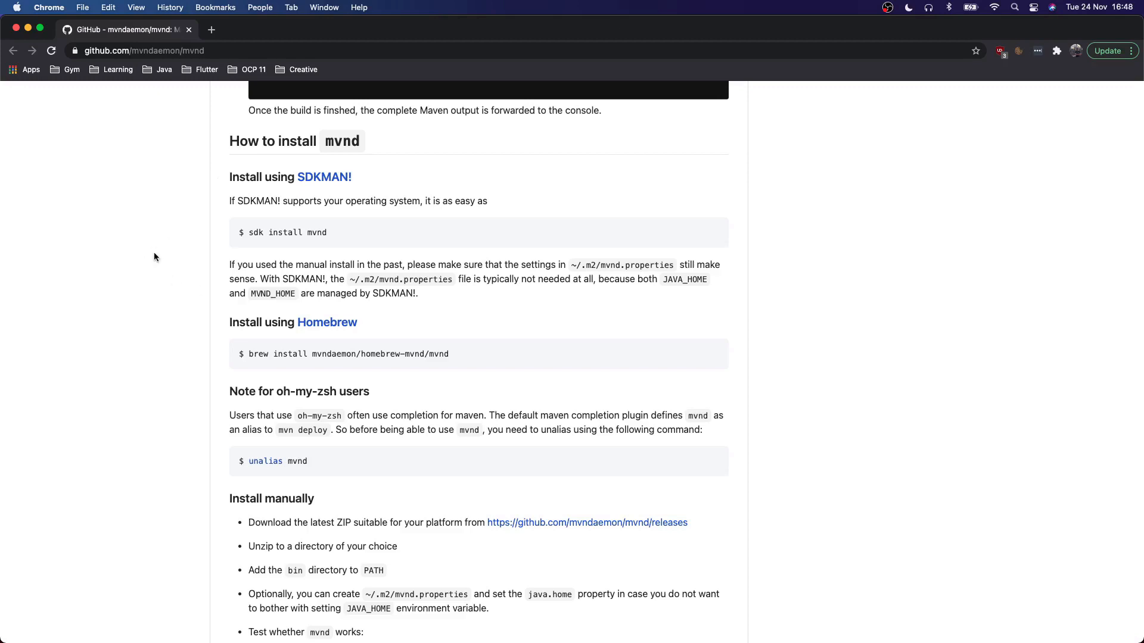
mouse_move(165, 277)
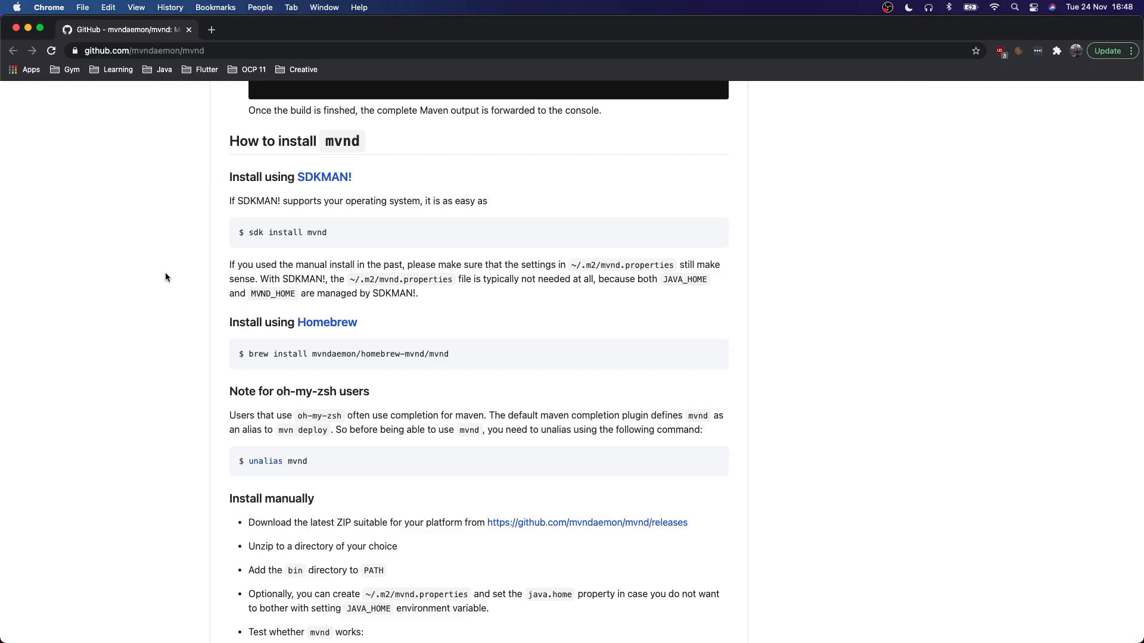
scroll(down, 3)
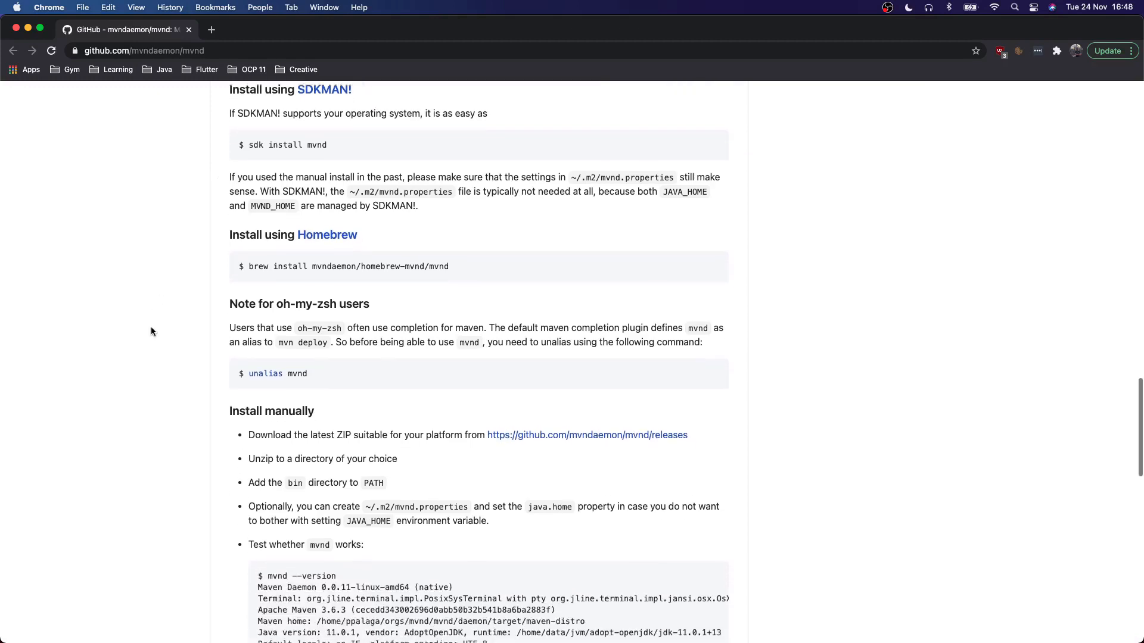
scroll(down, 3)
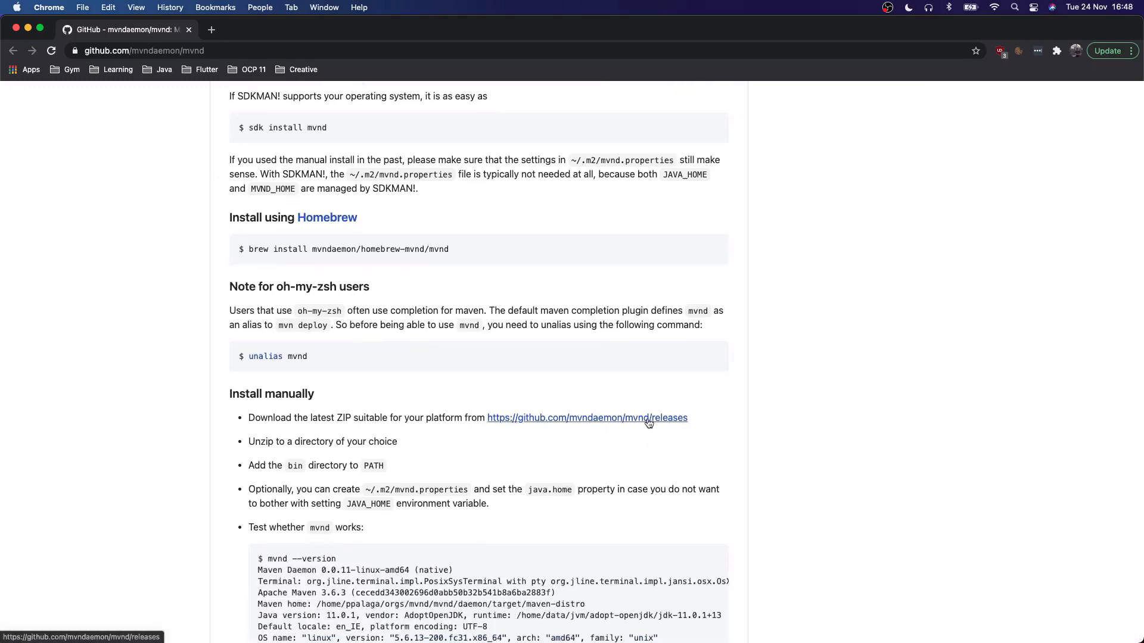
mouse_move(641, 424)
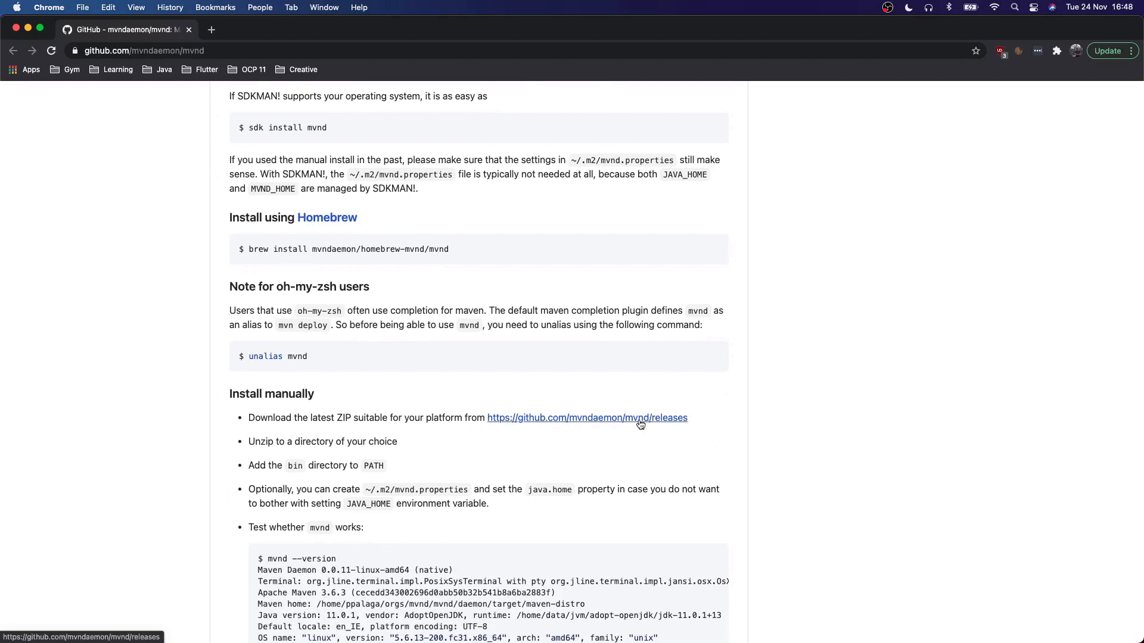
scroll(up, 3)
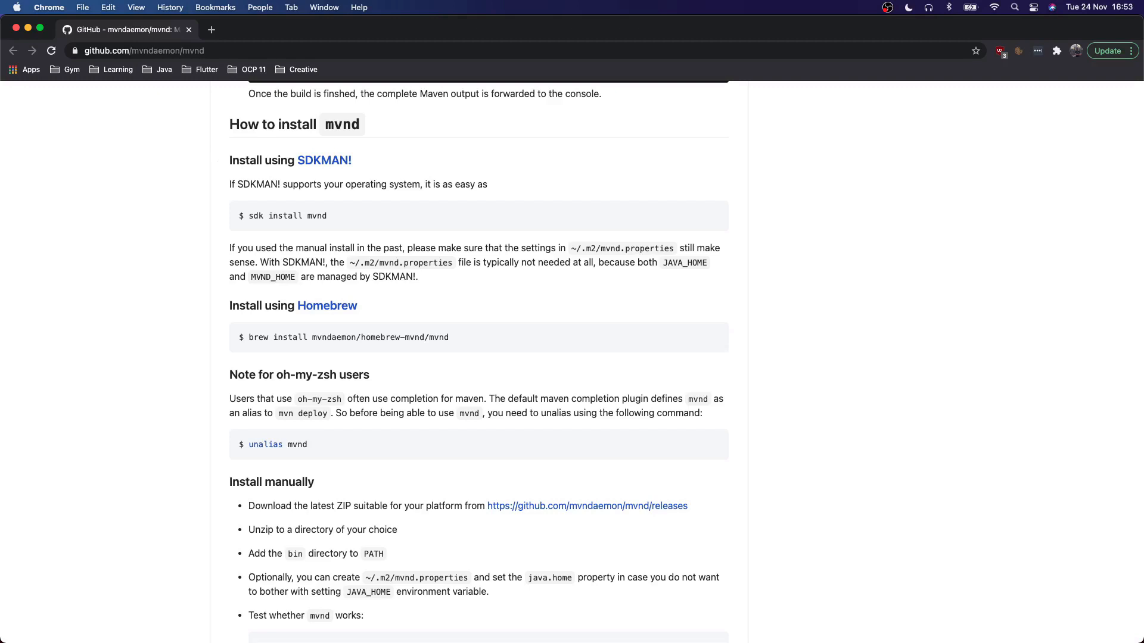
In iTerm2, run 'sdk install mvnd' and then 'mvnd --version' to check the reported version.
text(iterm)
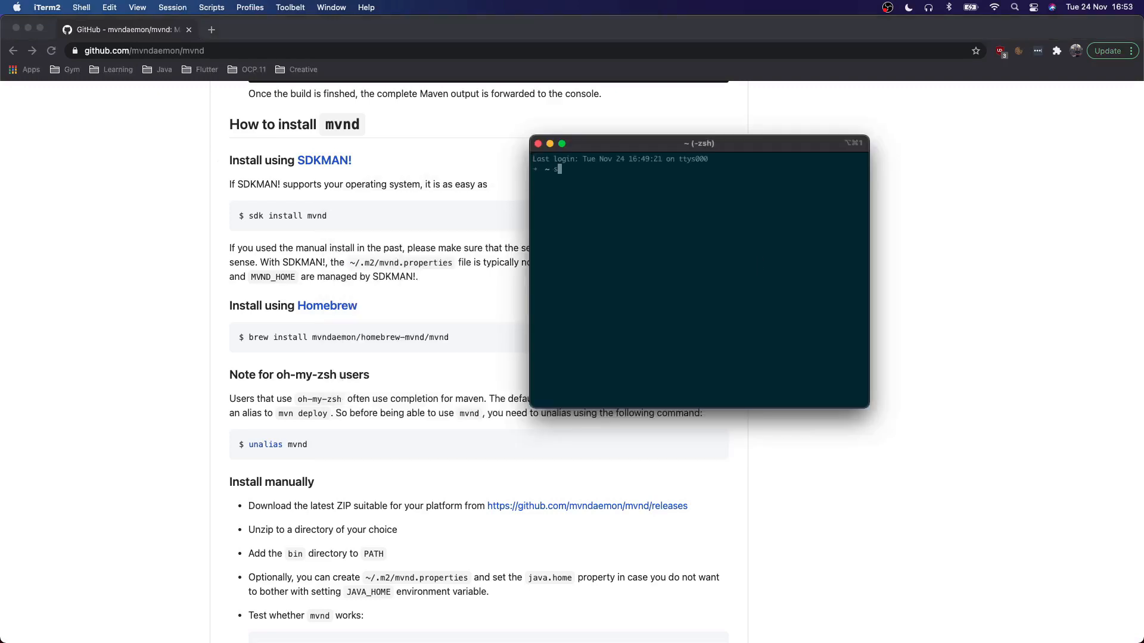
text(sdk install mvnd)
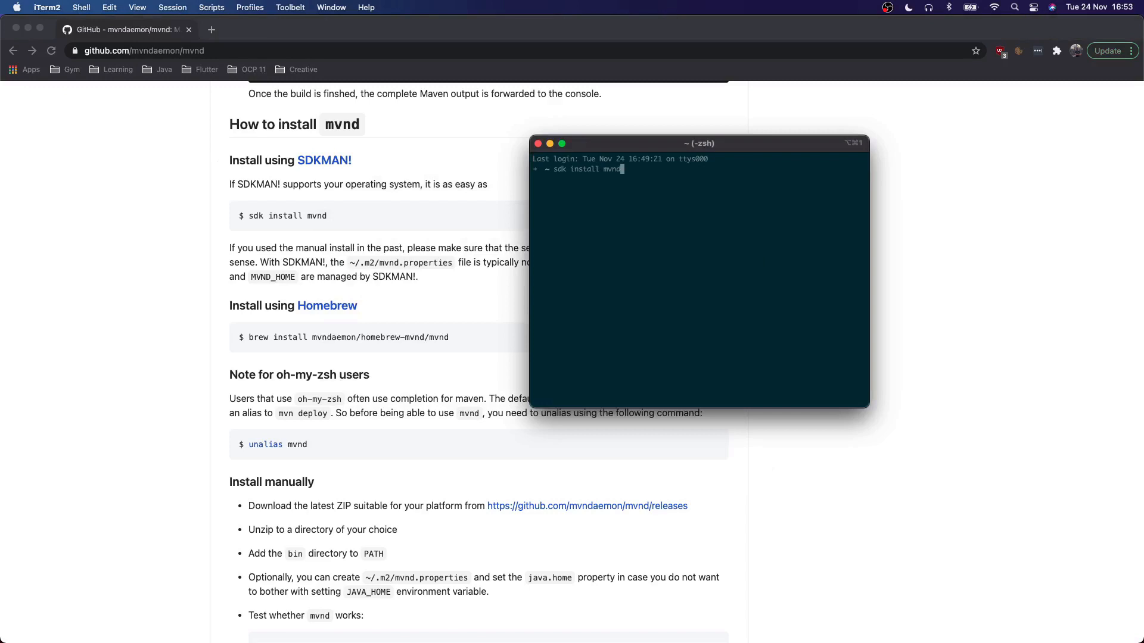
key(Return)
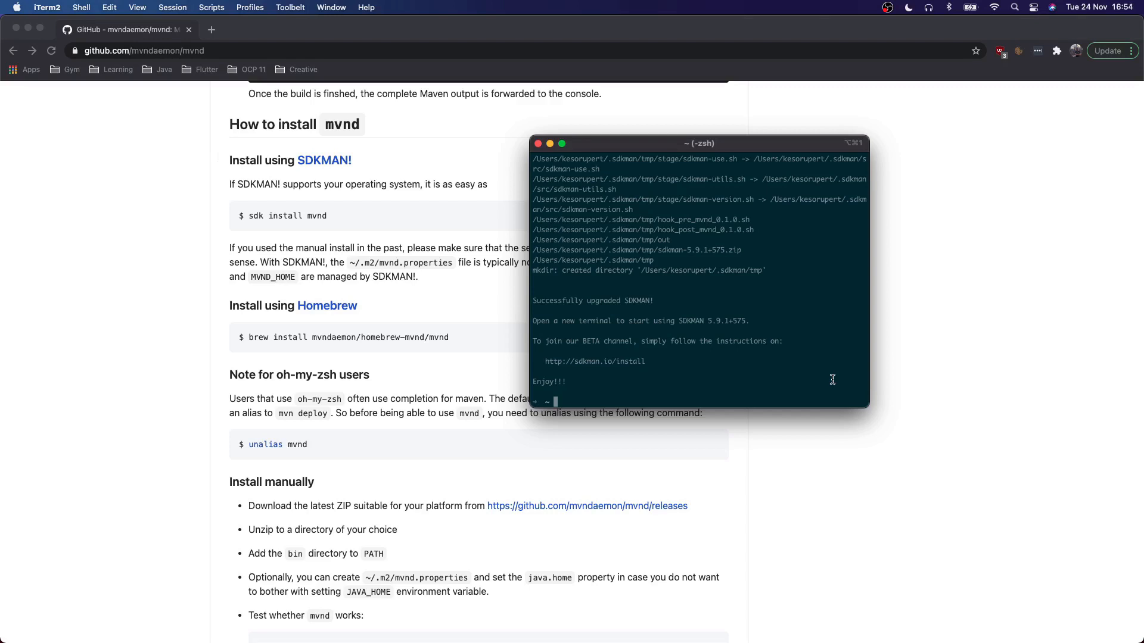
text(mvnd --ve)
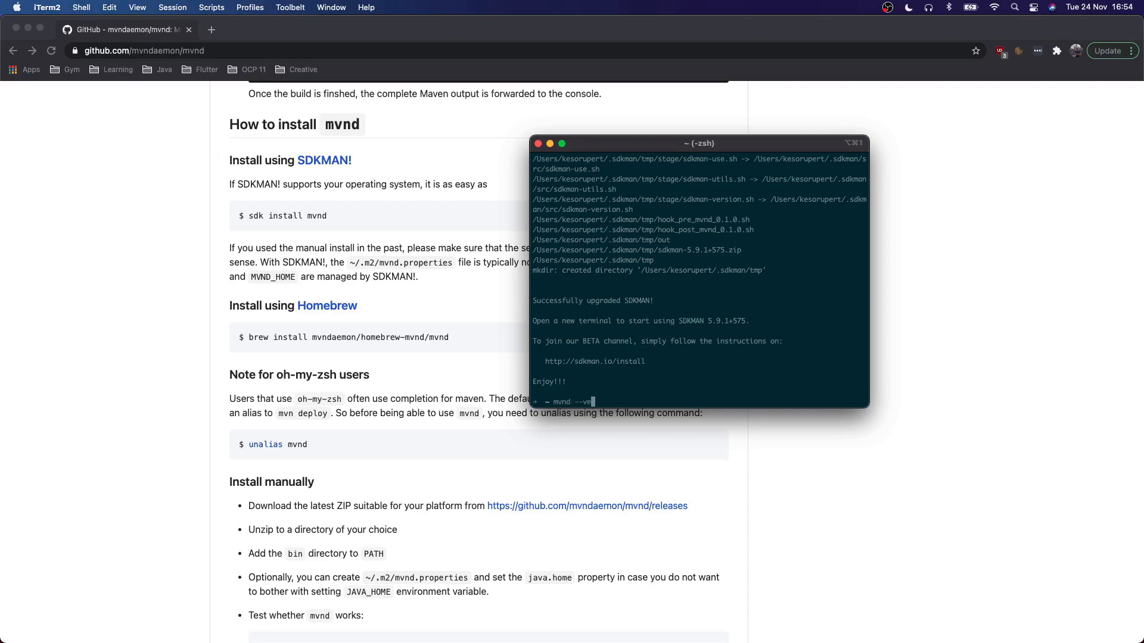
key(Return)
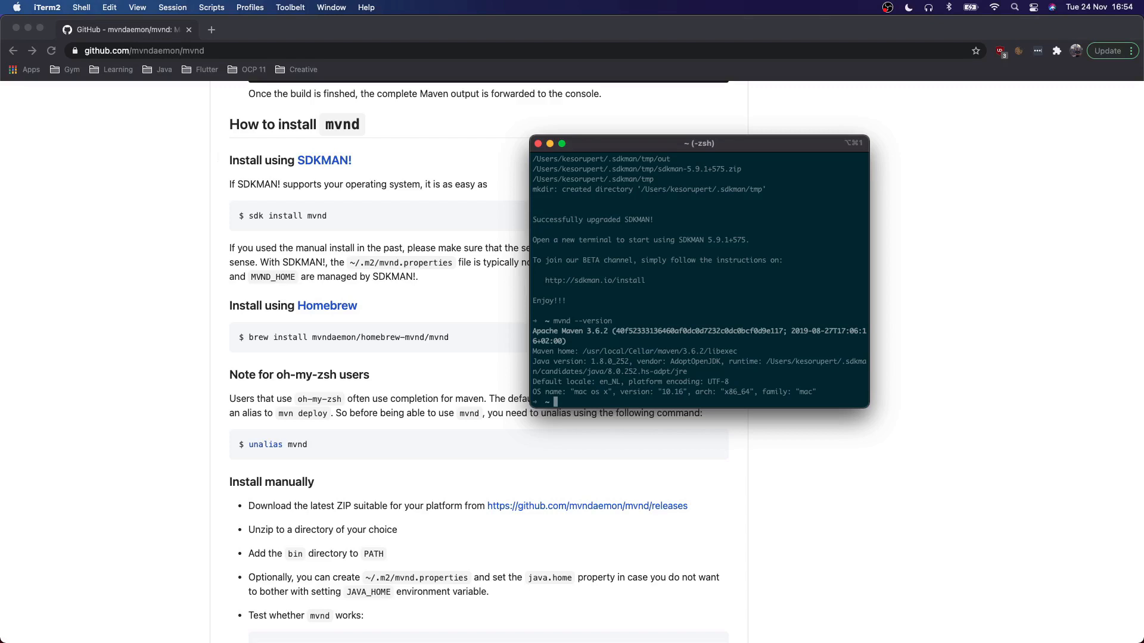
Run 'which mvnd', revealing it is aliased to mvn deploy, and open .zshrc in VS Code.
text(which mvnd)
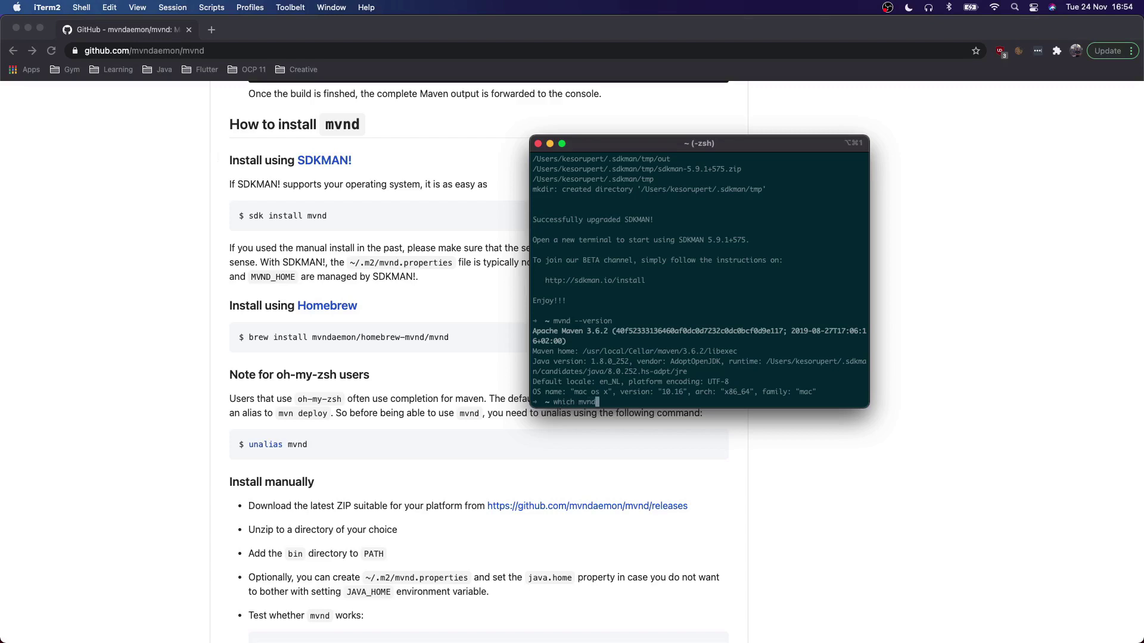
key(Return)
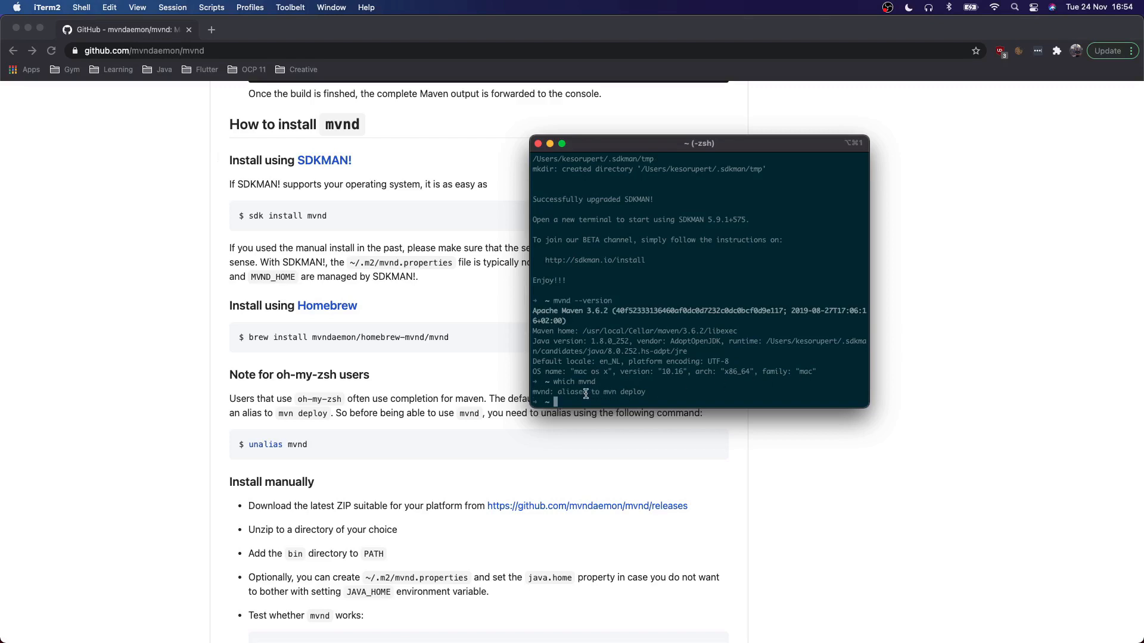
text(co)
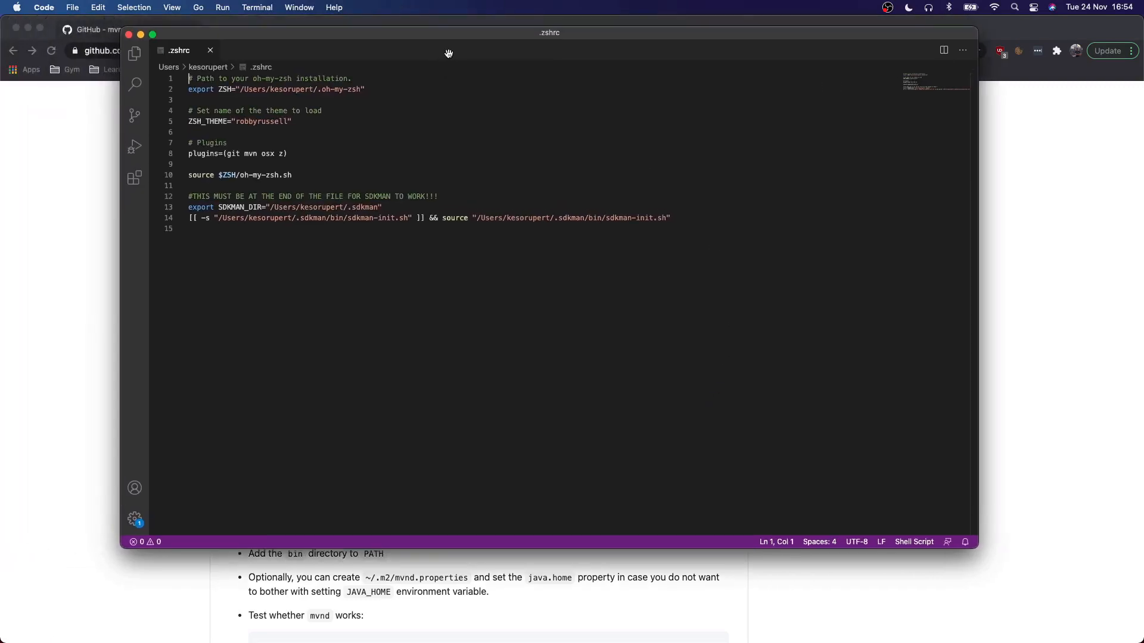
mouse_move(343, 182)
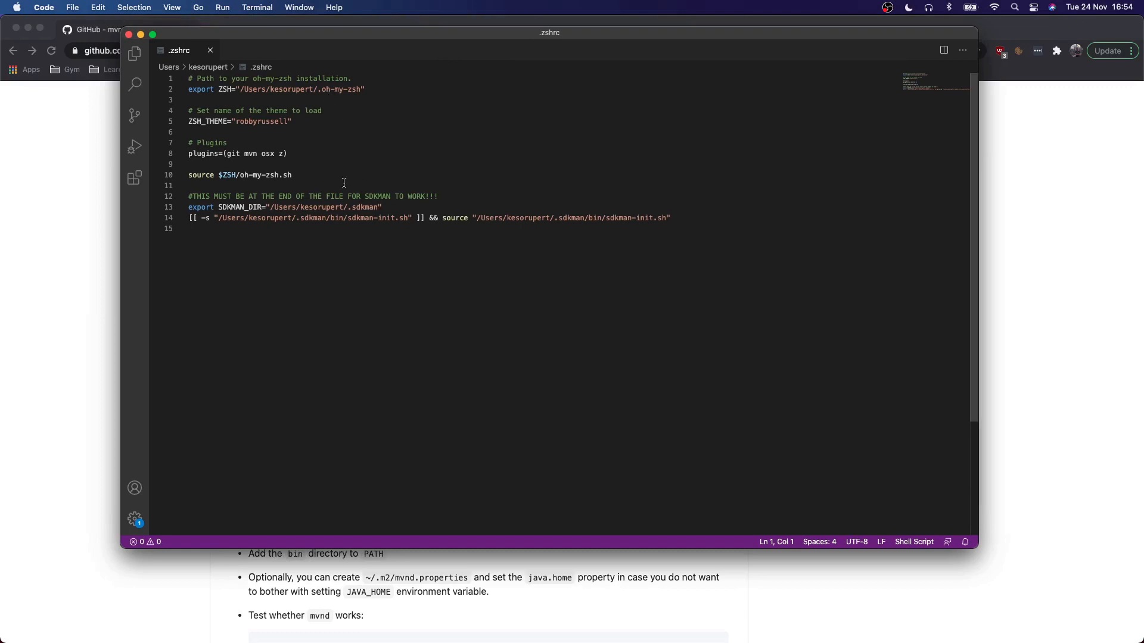
Add an 'unalias mvnd' line after the oh-my-zsh source line in .zshrc and close the file.
click(284, 154)
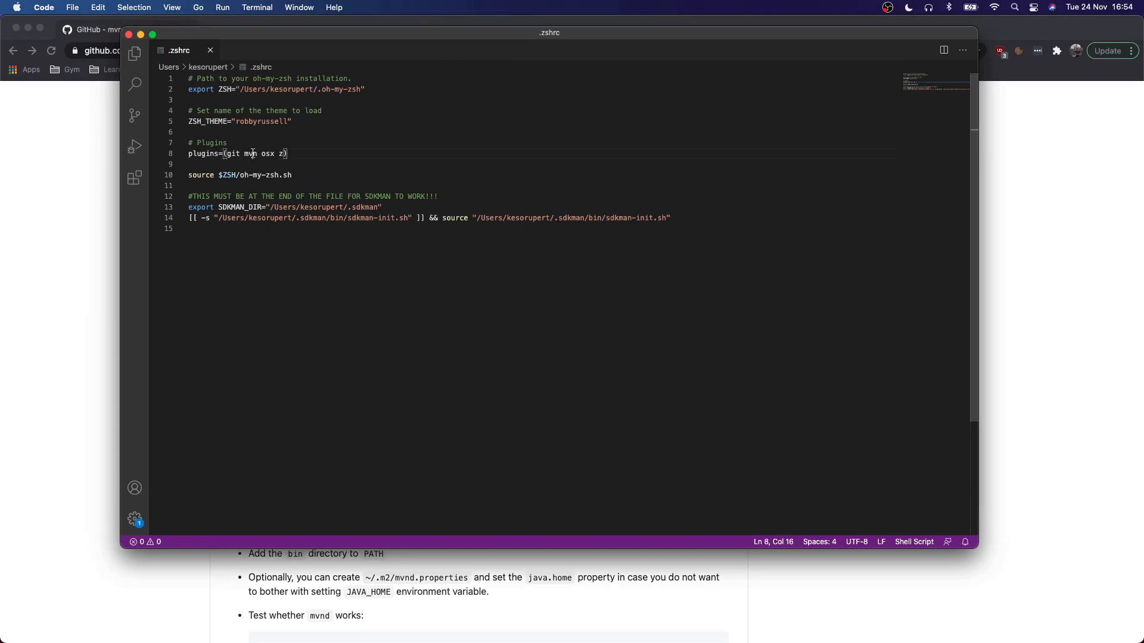
double_click(250, 154)
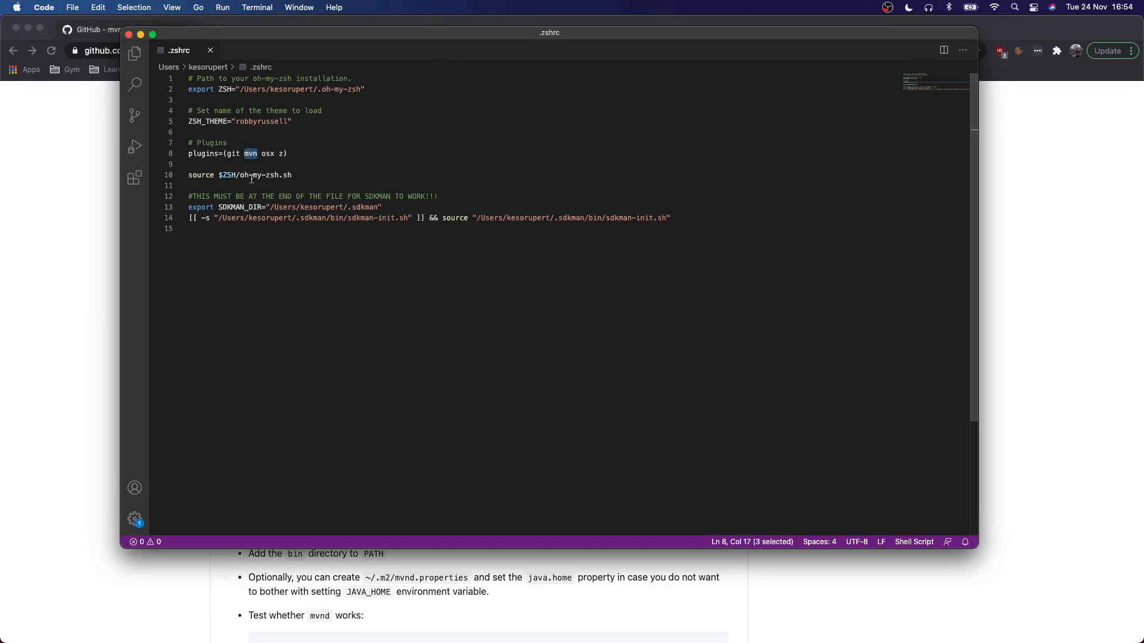
click(292, 176)
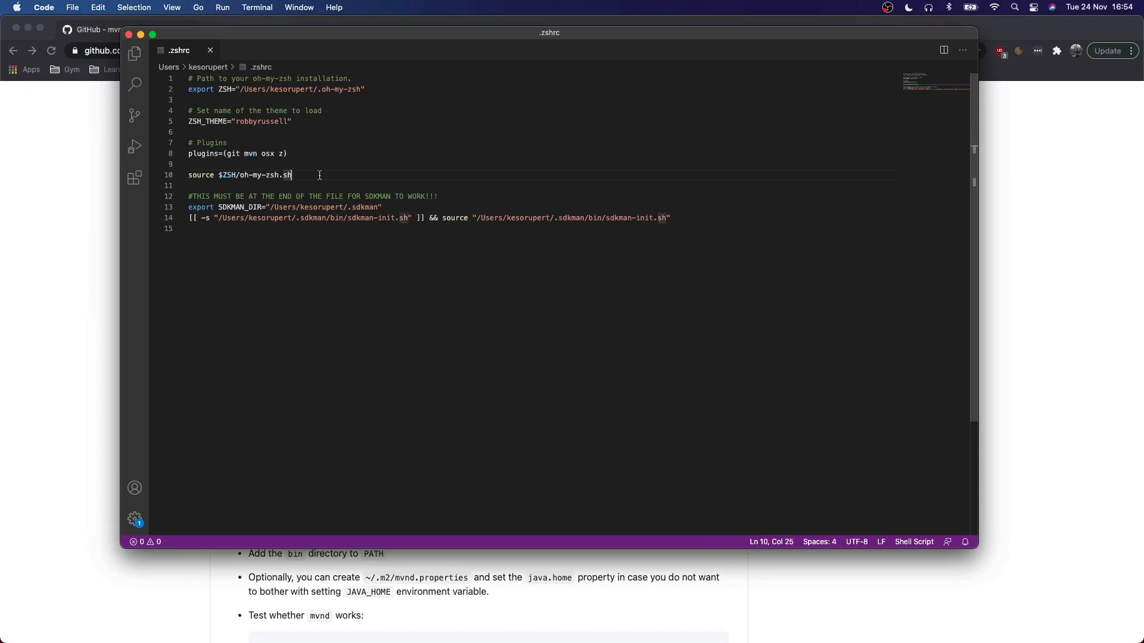
text(unal)
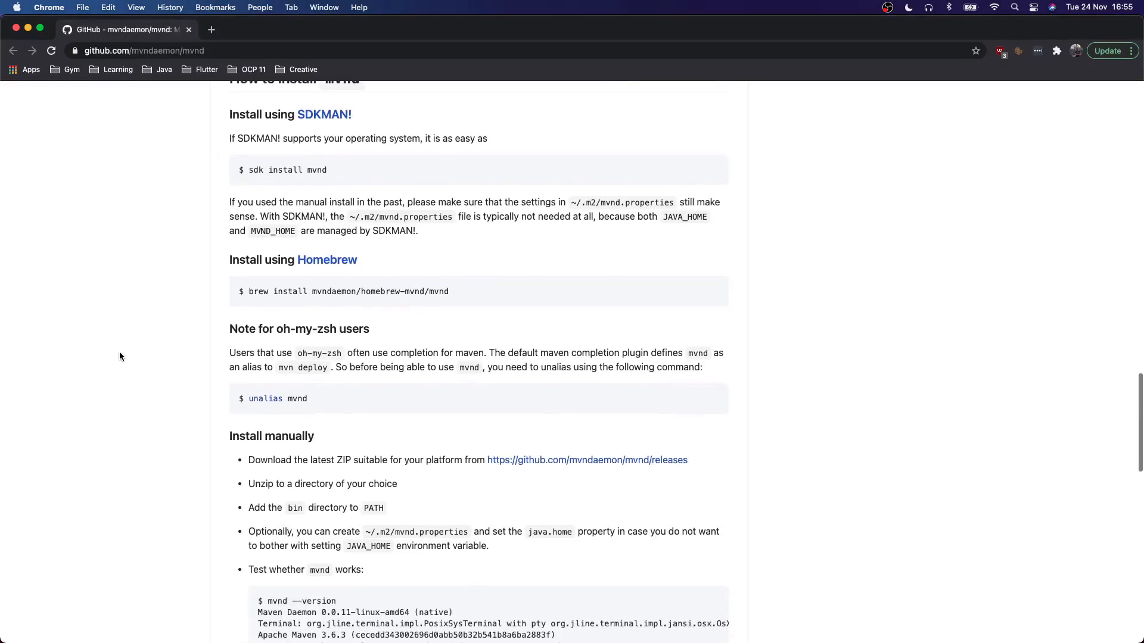
scroll(down, 3)
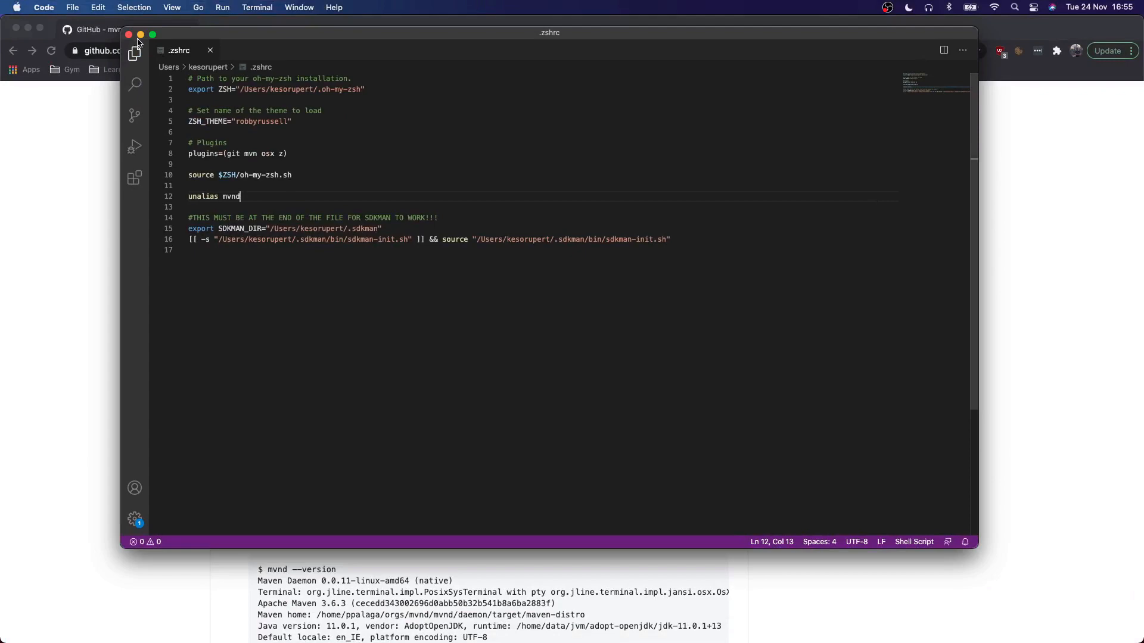
mouse_move(129, 34)
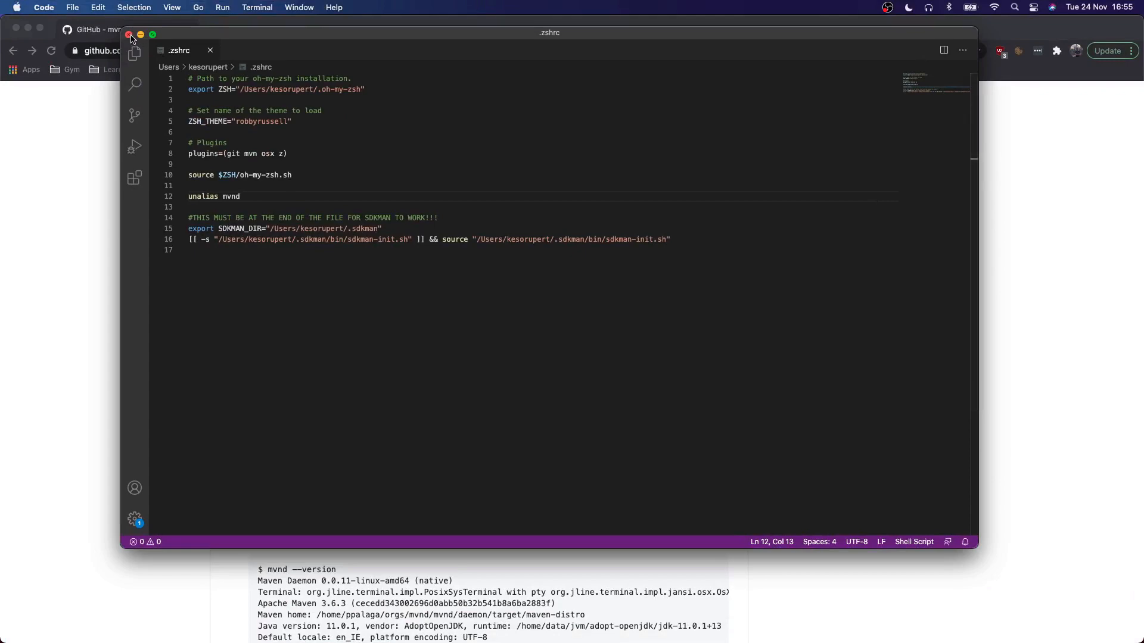
click(129, 35)
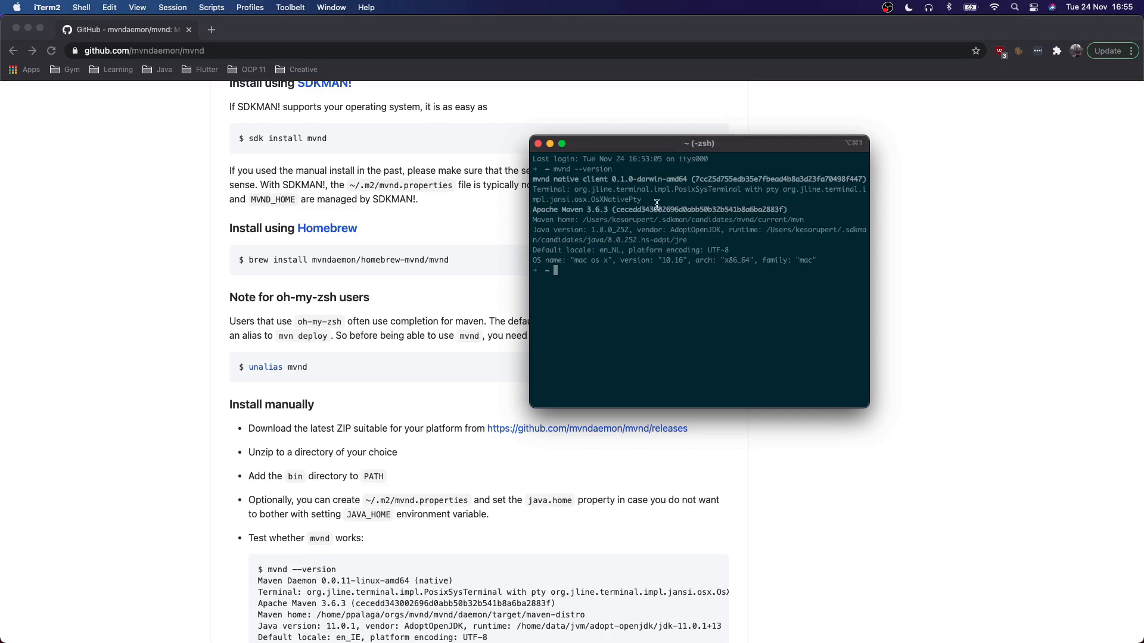
mouse_move(620, 180)
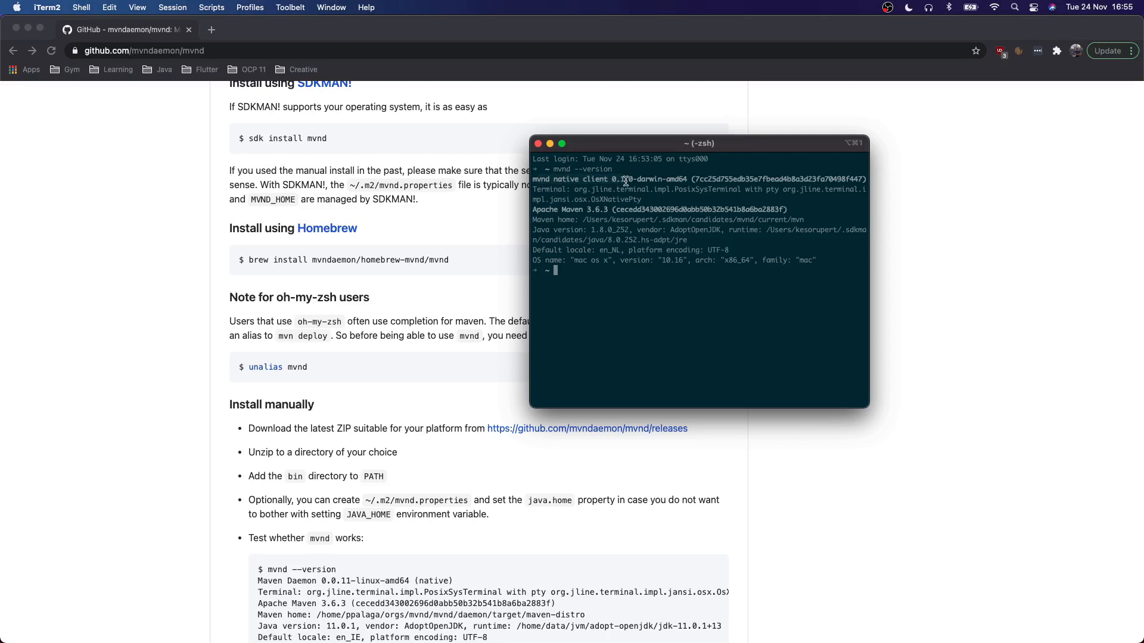
mouse_move(608, 285)
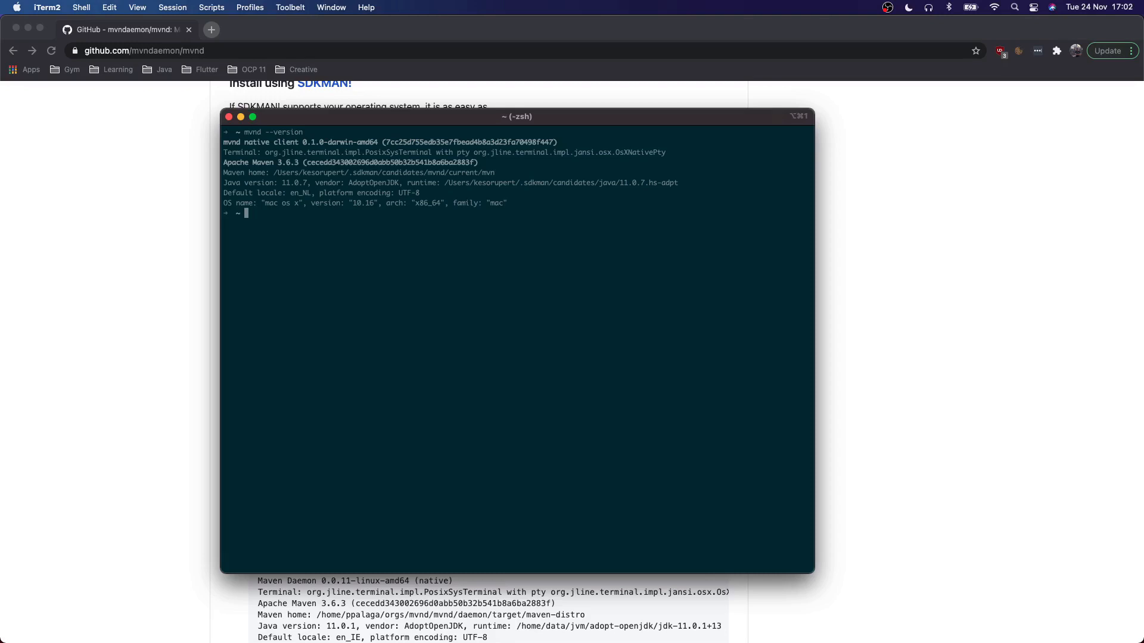
Jump into the gym-app project with 'z gym-app' and build it with mvnd to BUILD SUCCESS.
text(z gym-app)
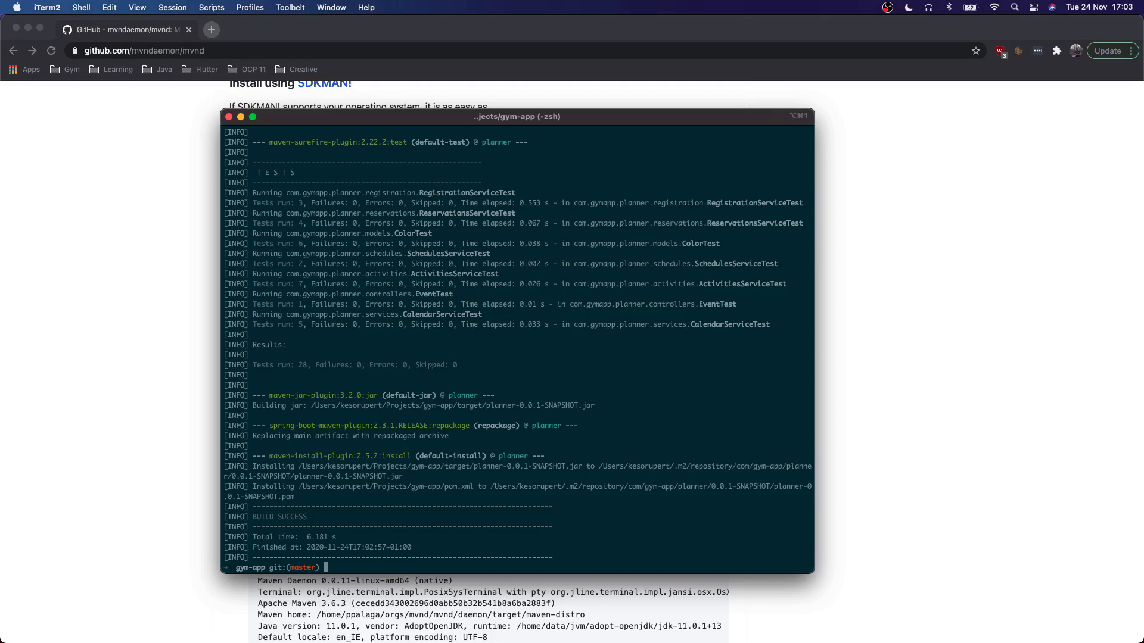
Type a fresh 'mvnd clean install' command at the gym-app prompt without running it.
text(mvnd clean)
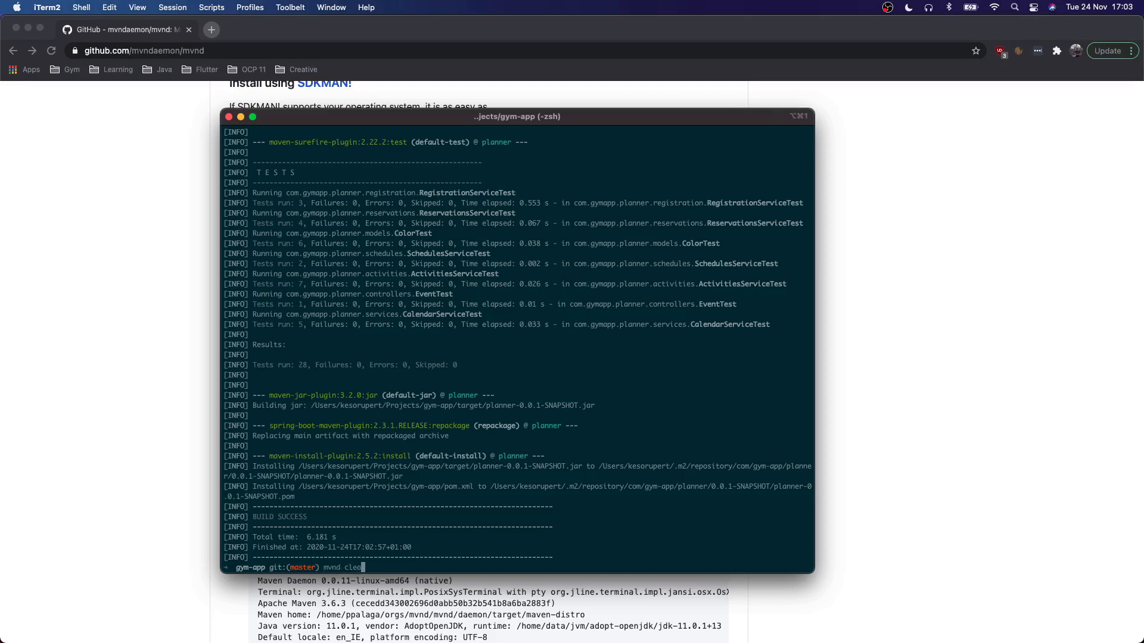
text(n install)
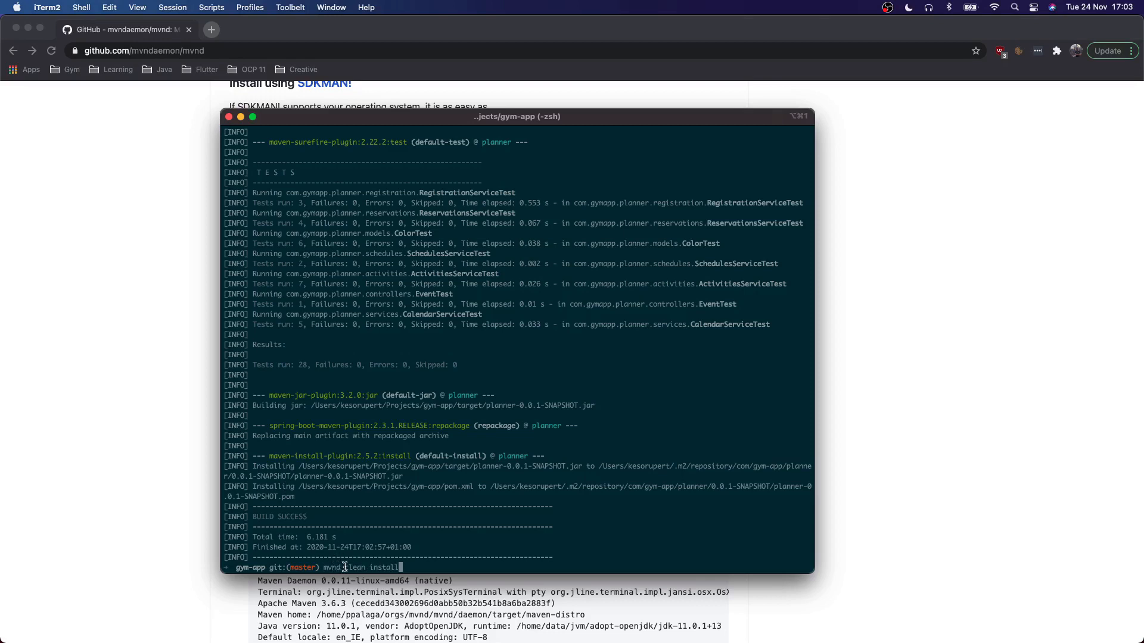
mouse_move(409, 570)
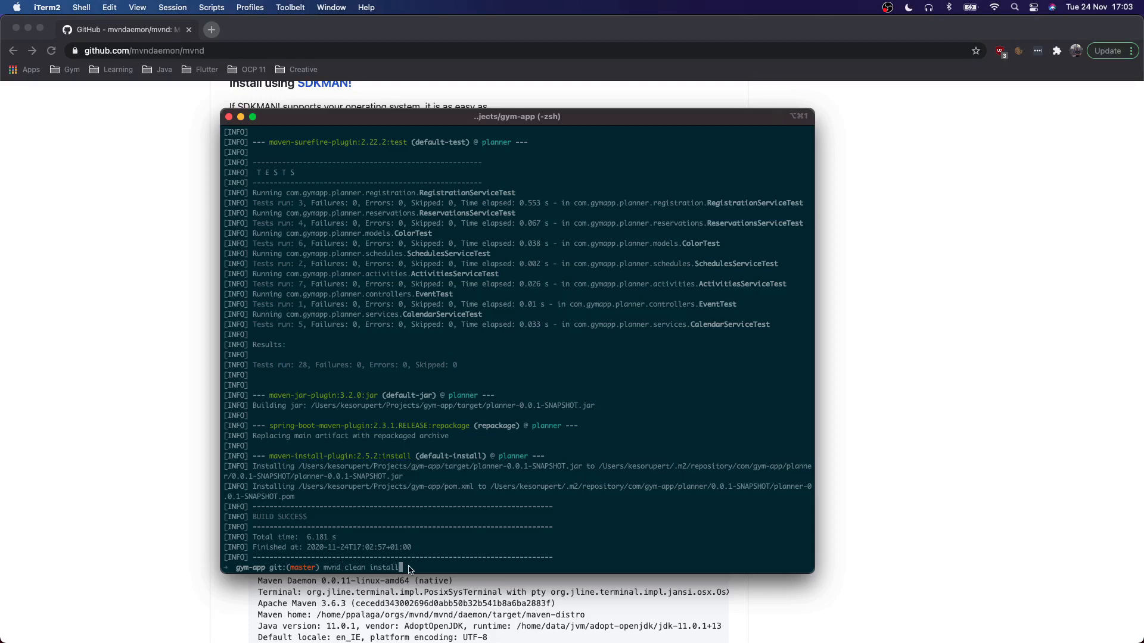